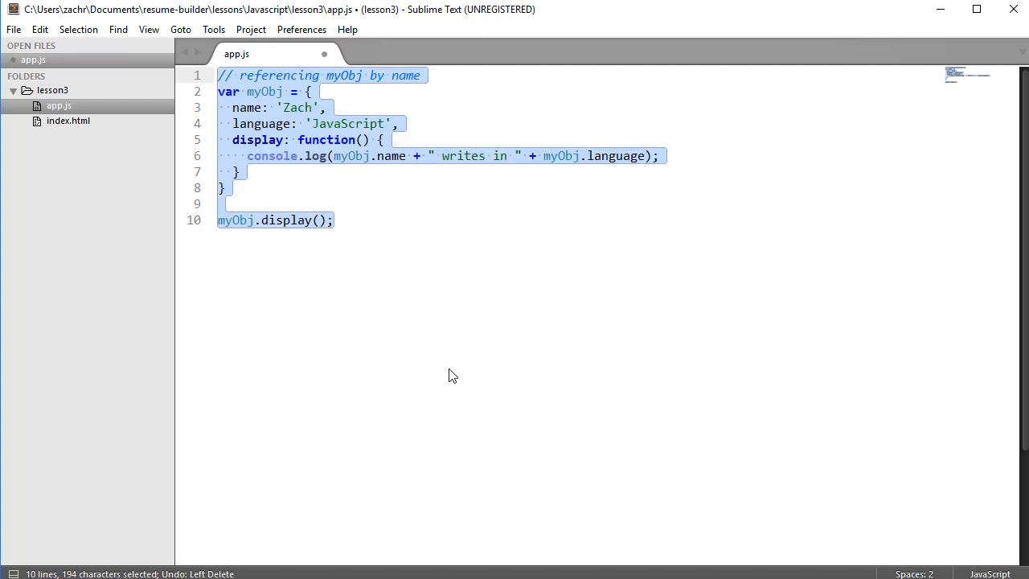
# - Deselect the pasted myObj object and display() call in app.js
pyautogui.click(333, 221)
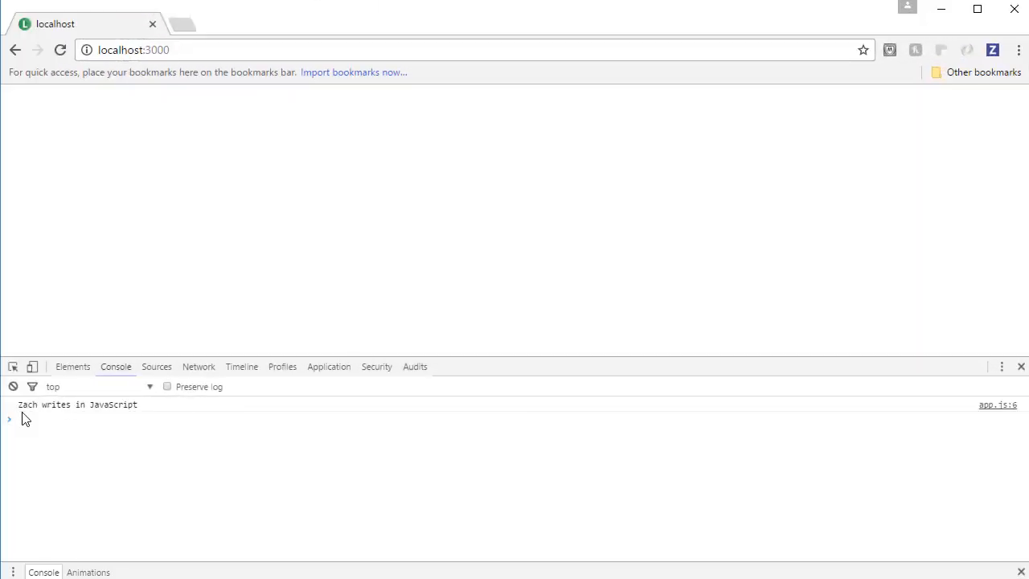
pyautogui.moveTo(501, 336)
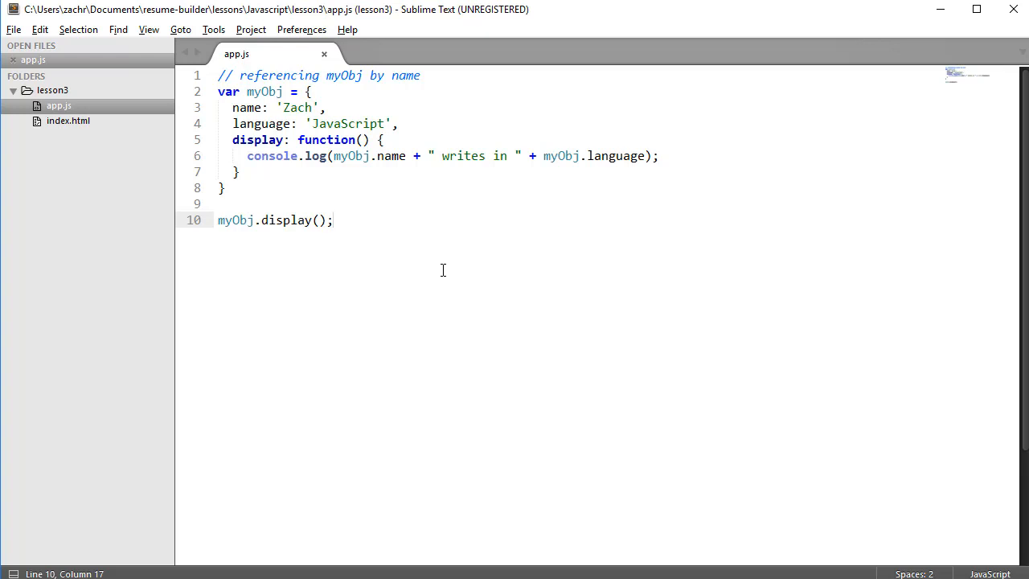
# - Paste the second myObj version using this.name and this.language below the first
pyautogui.click(333, 220)
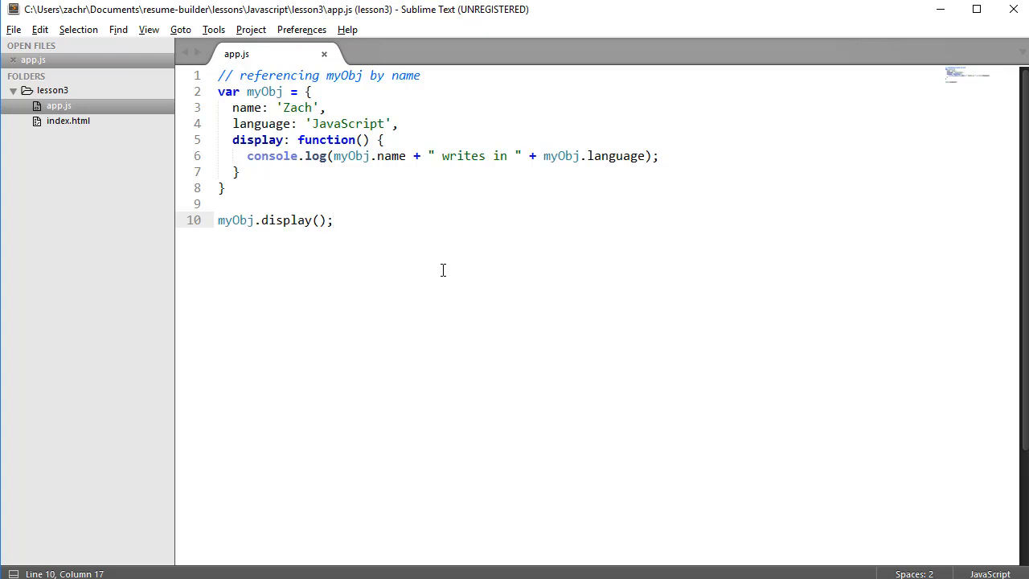
pyautogui.press('ctrl+v')
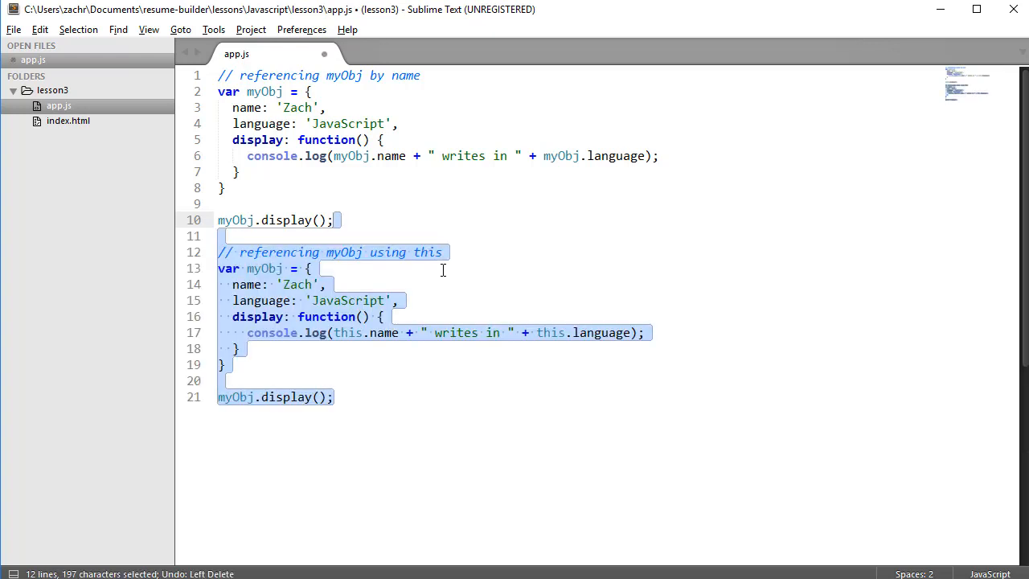
pyautogui.moveTo(394, 405)
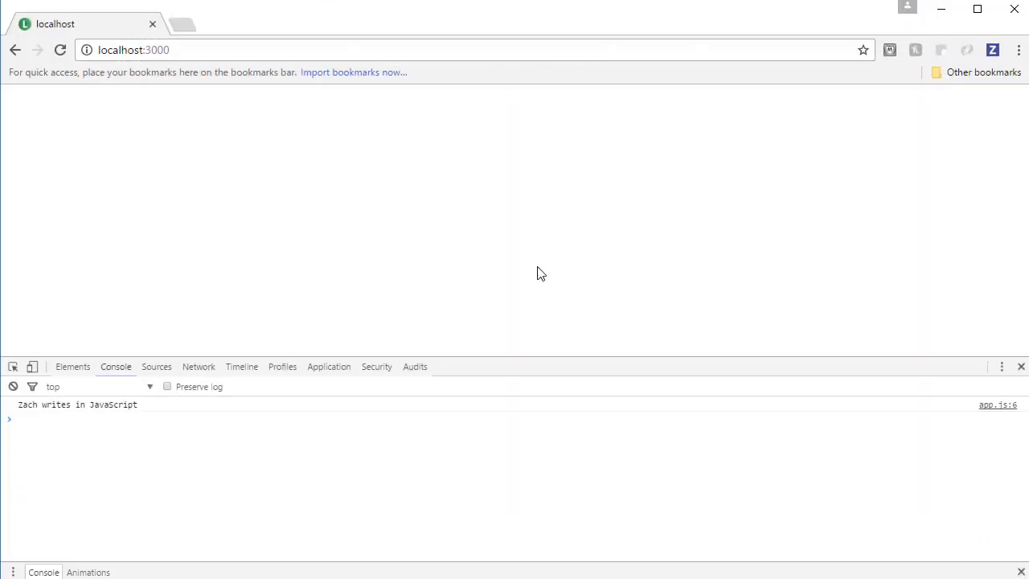
pyautogui.moveTo(68, 394)
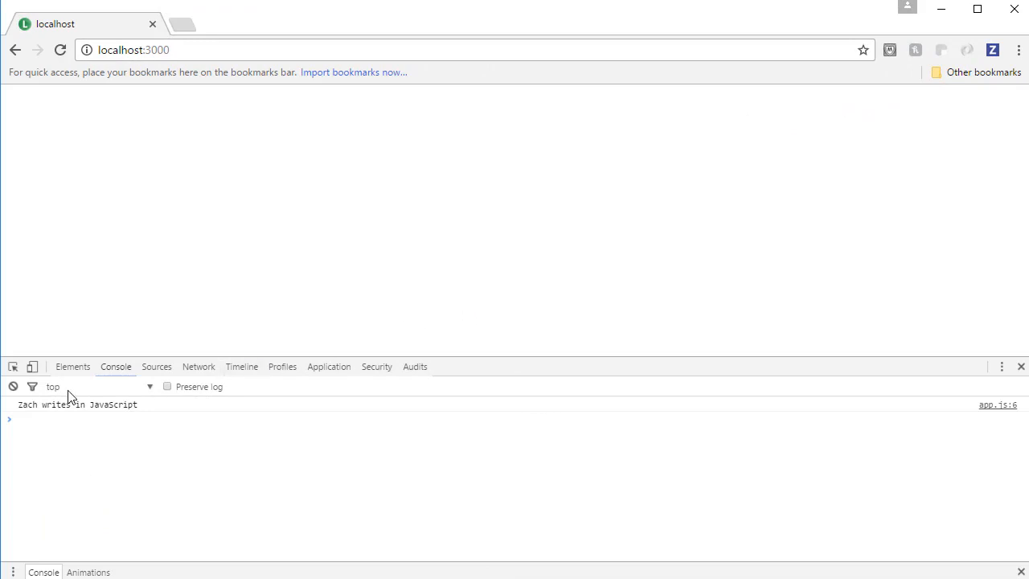
pyautogui.moveTo(478, 180)
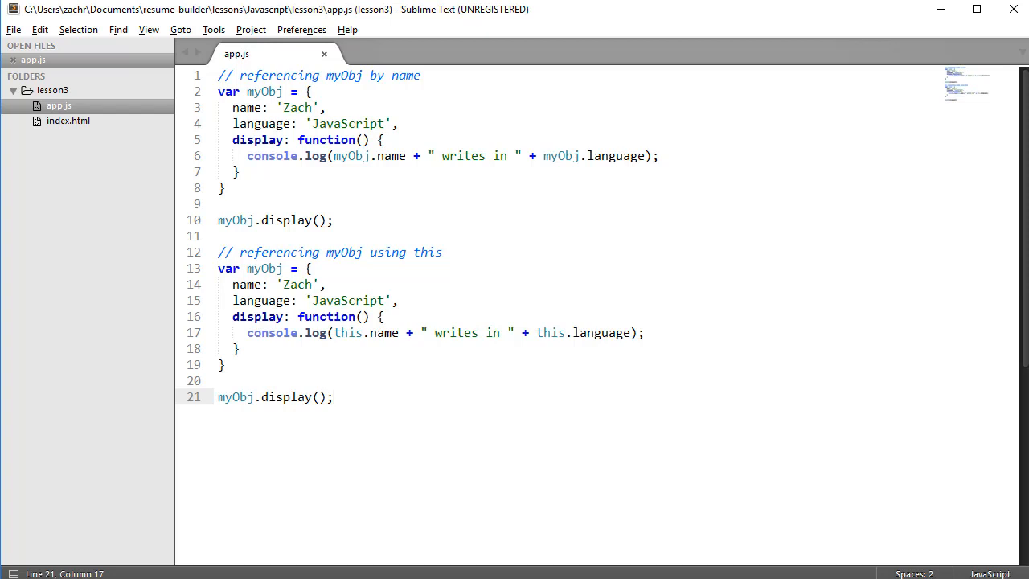
pyautogui.click(333, 396)
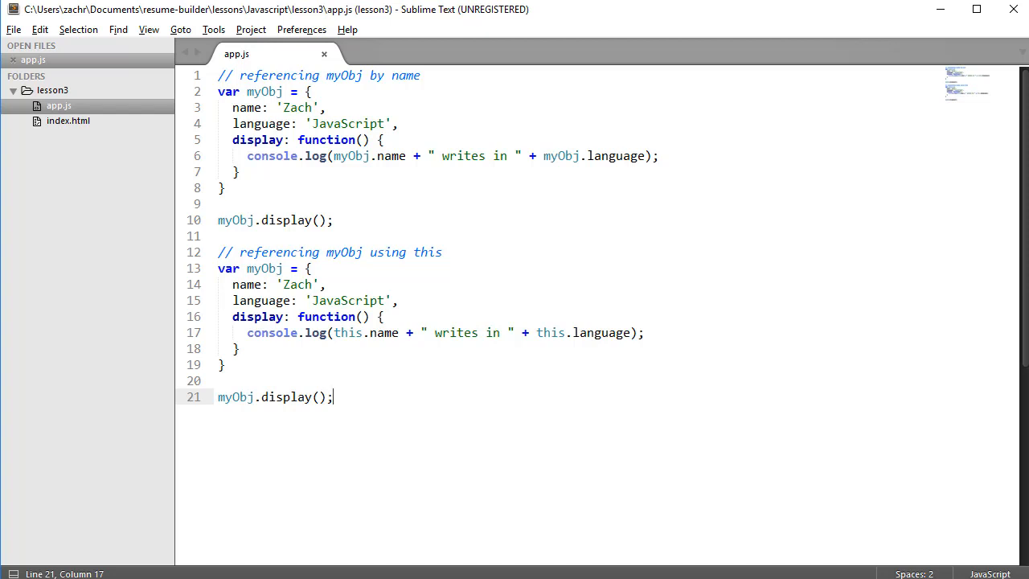